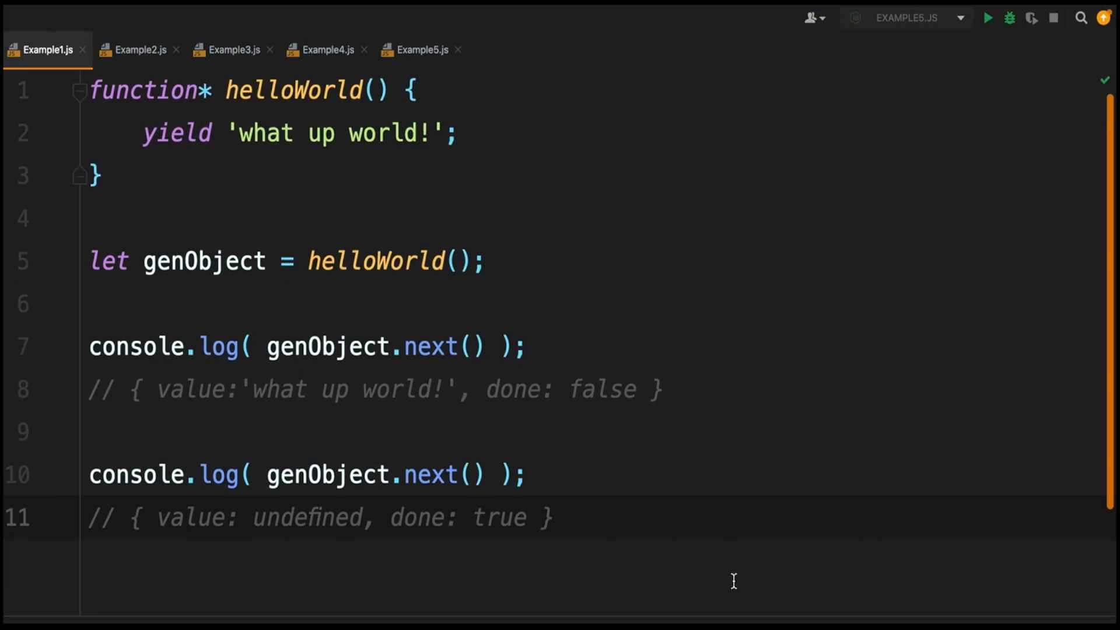
mouse_move(763, 483)
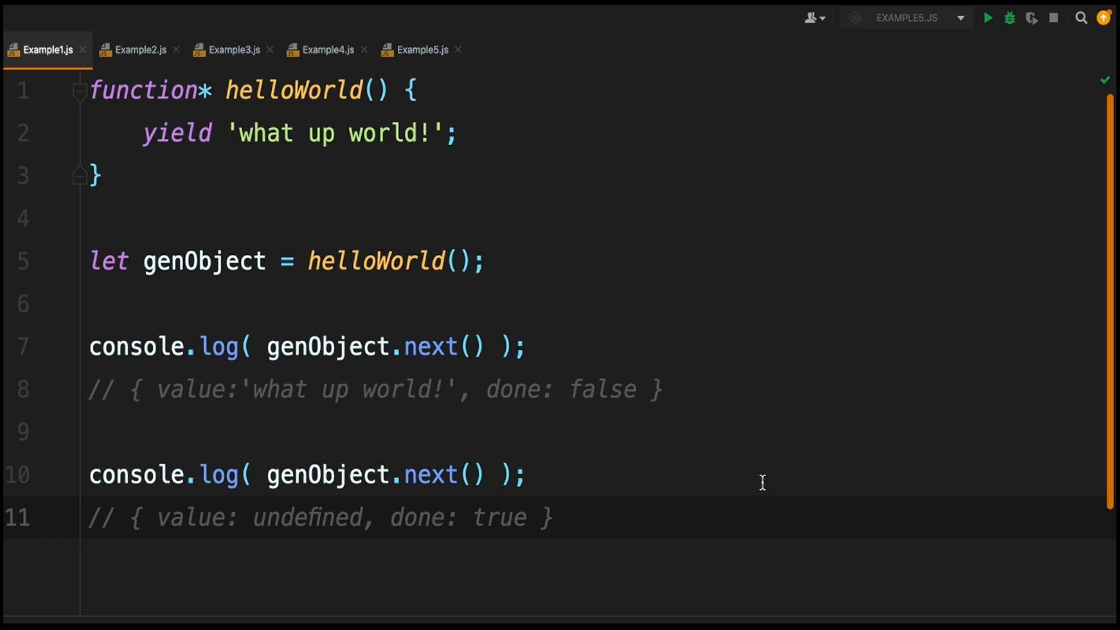
- In Example1.js, highlight where the generator body ends and every use of helloWorld and genObject
left_click(96, 176)
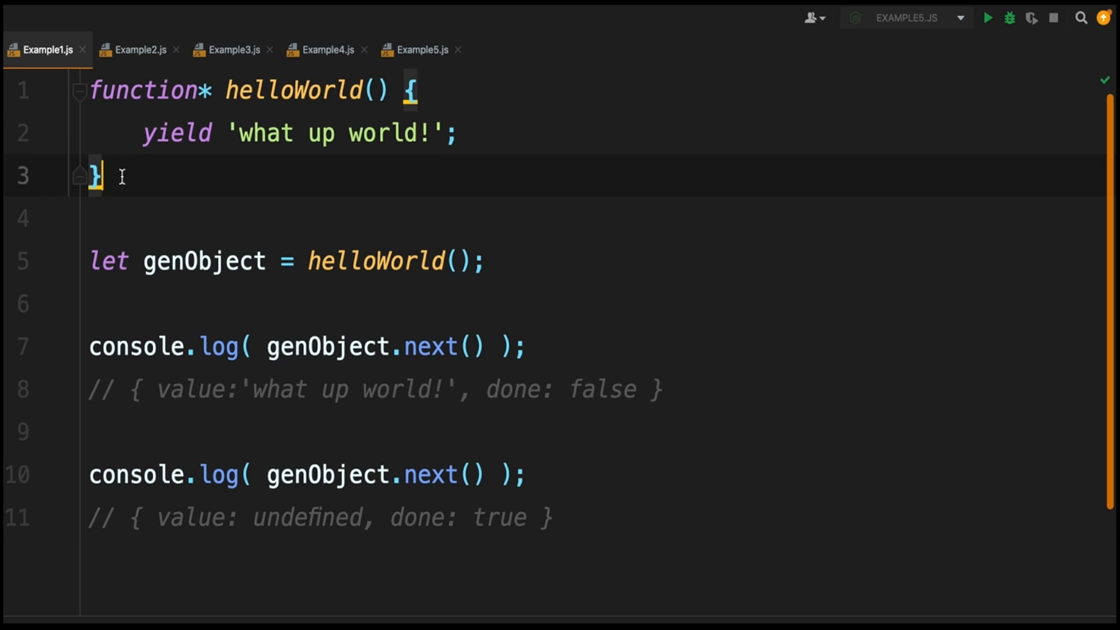
left_click(215, 89)
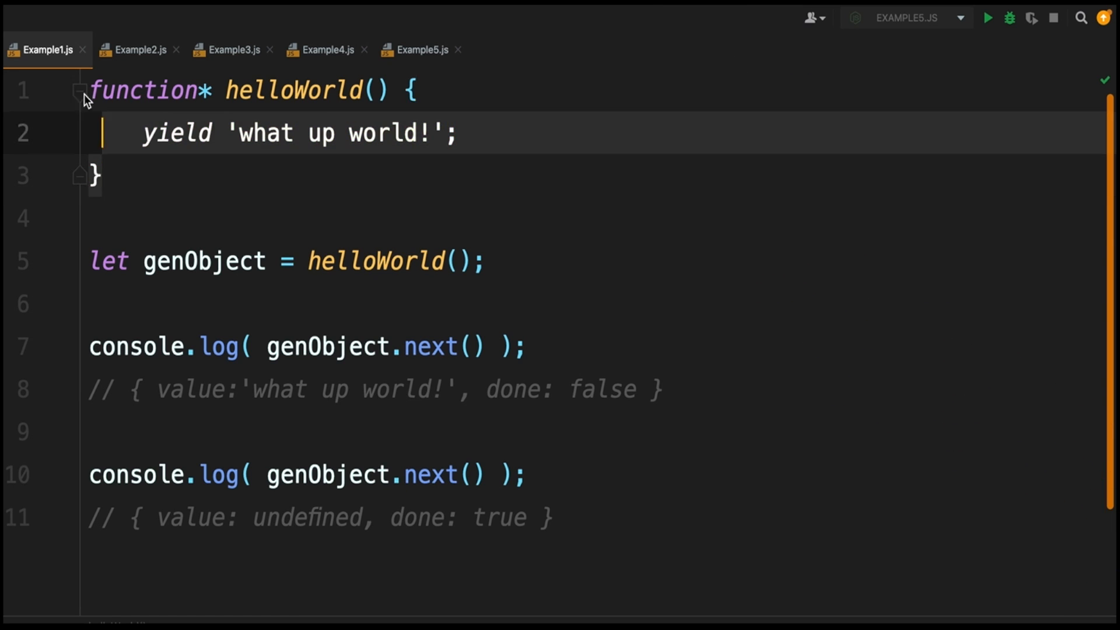
left_click(96, 173)
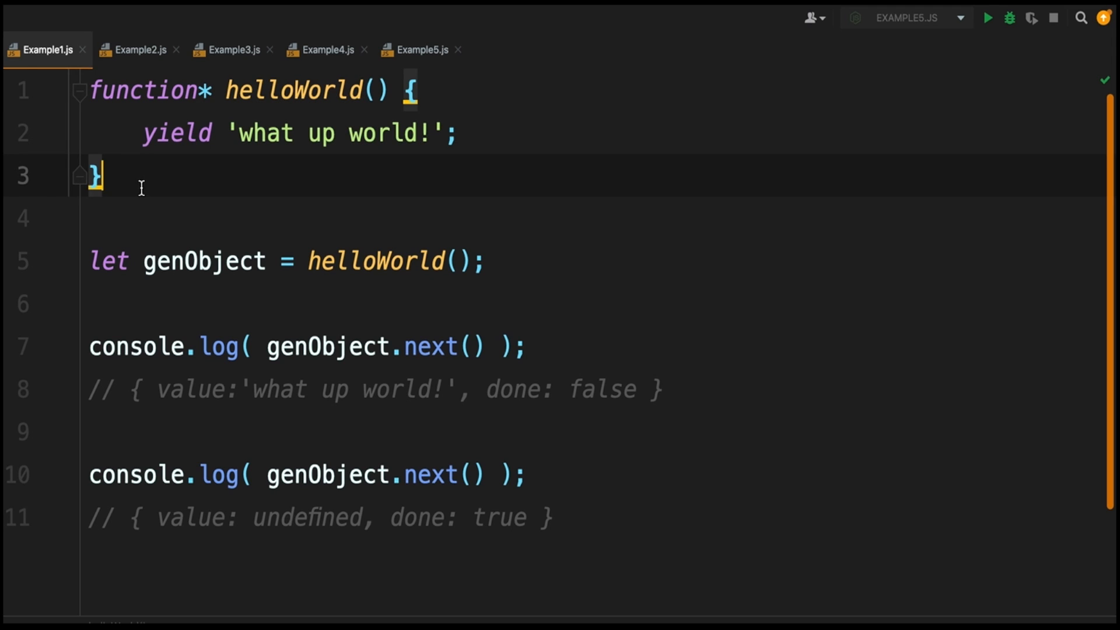
left_click(89, 217)
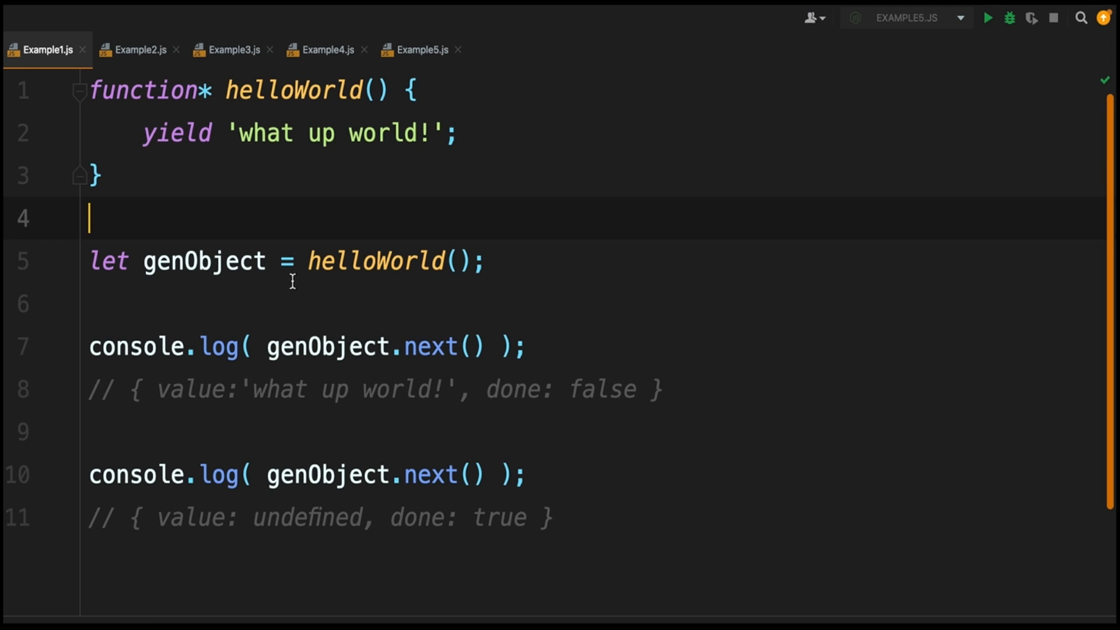
double_click(293, 90)
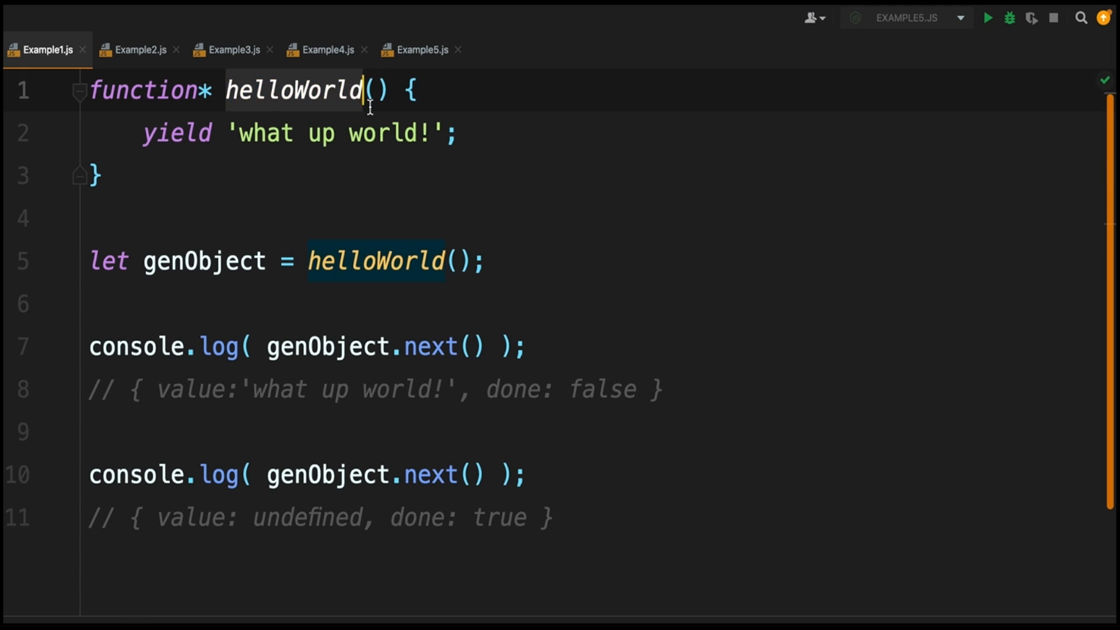
double_click(204, 261)
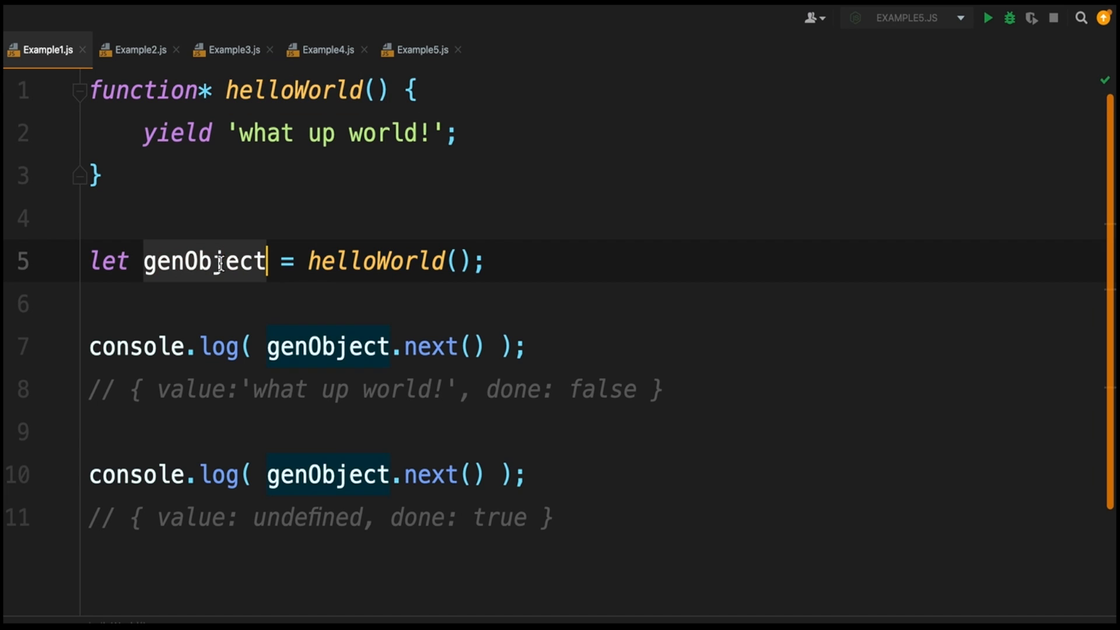
mouse_move(204, 261)
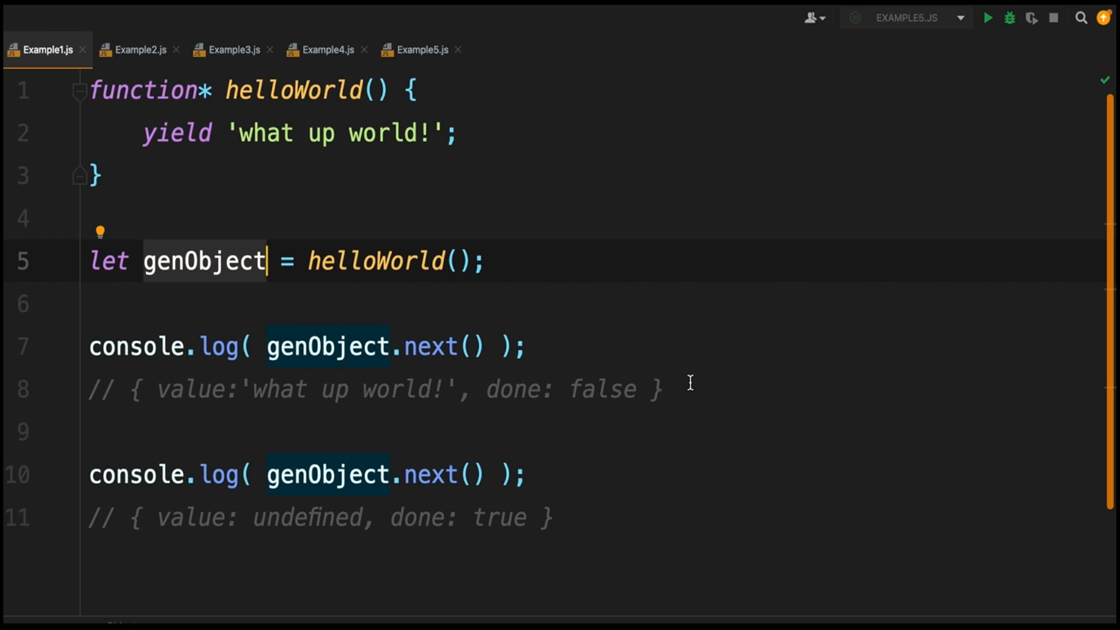
- Point out the console.log next() calls, stressing the undefined value in the second result
left_click(526, 347)
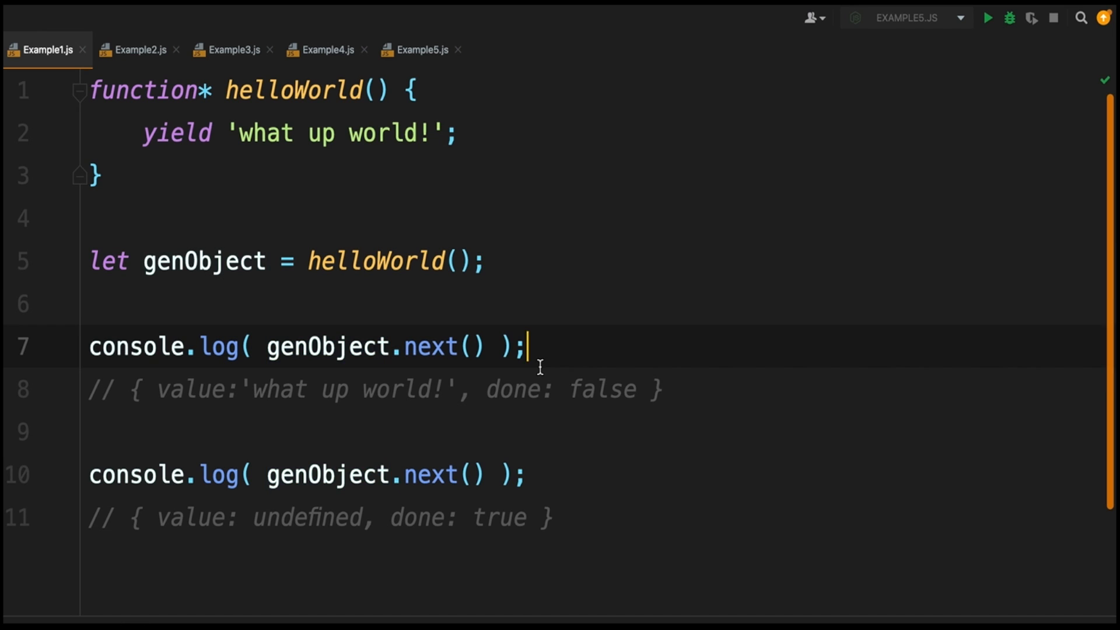
mouse_move(491, 149)
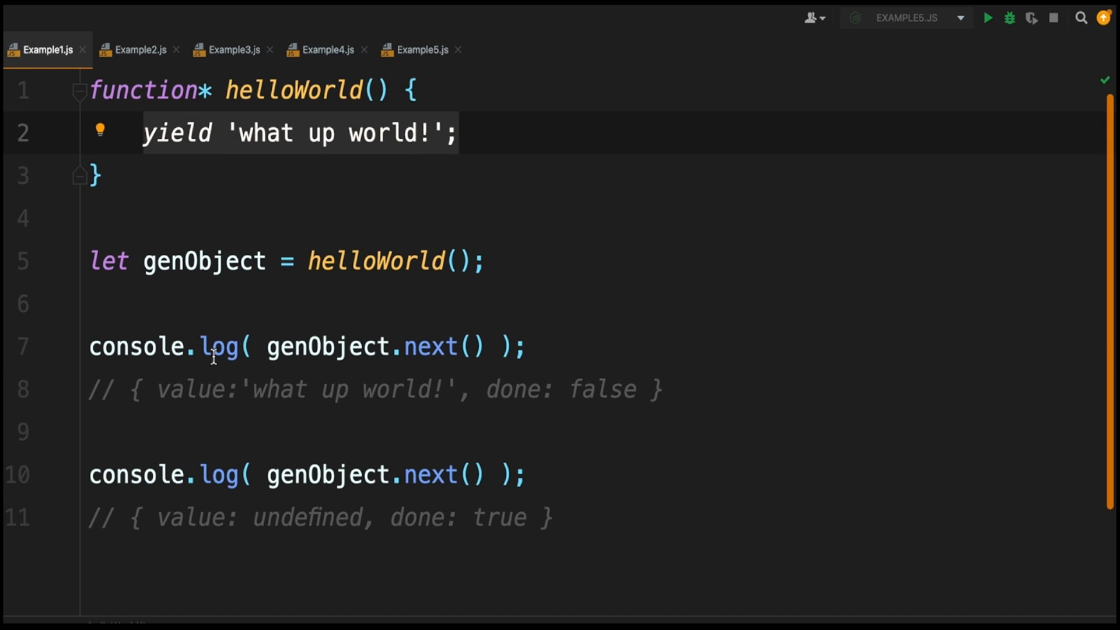
mouse_move(655, 325)
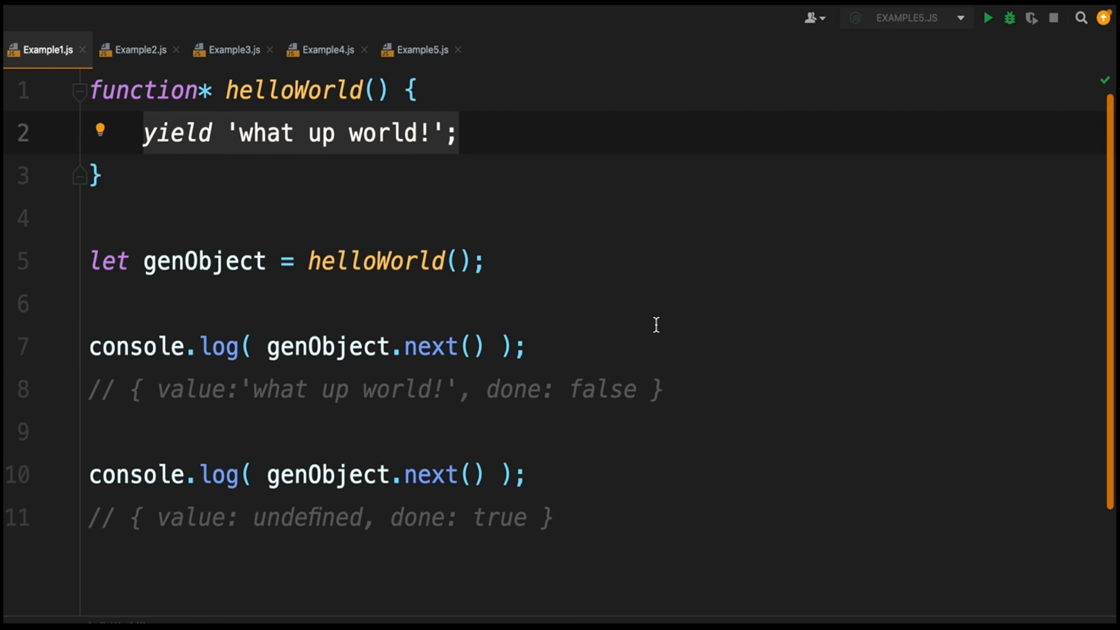
mouse_move(598, 459)
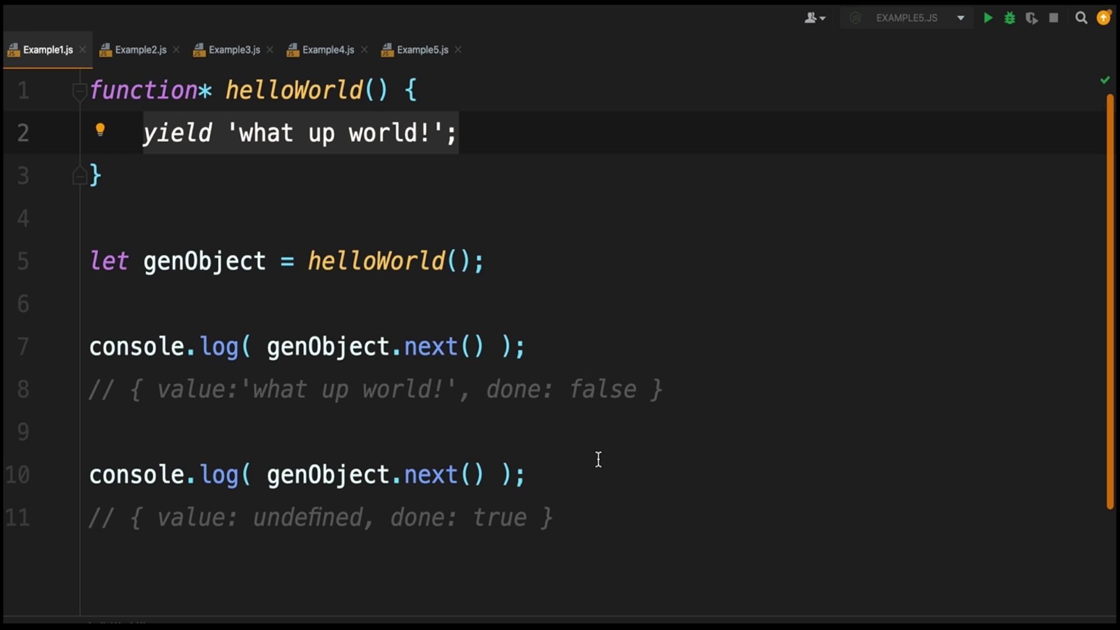
mouse_move(452, 330)
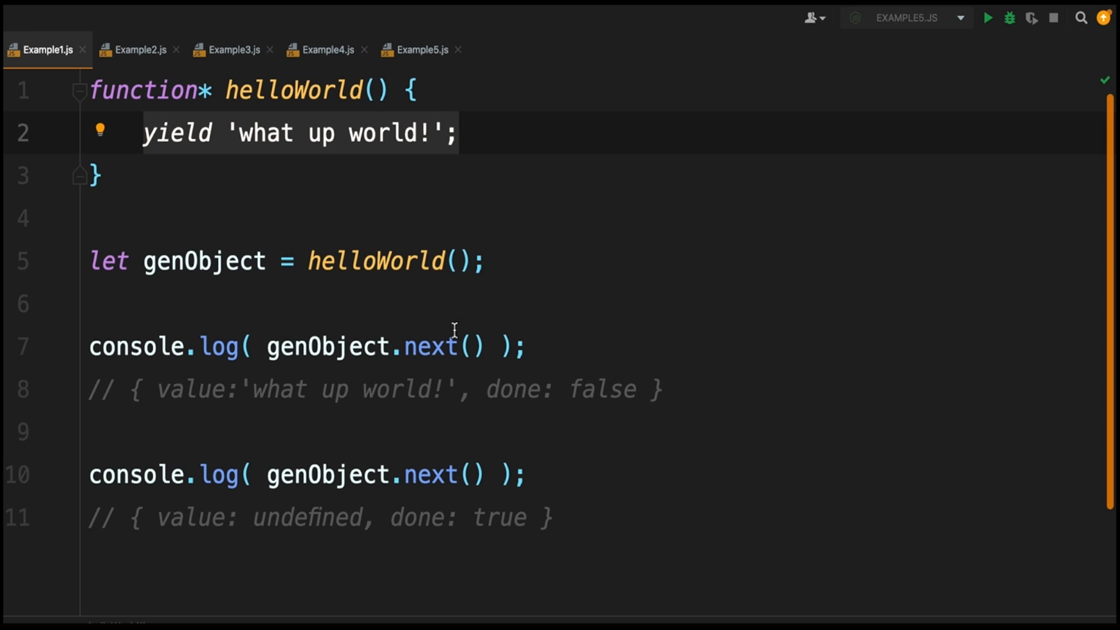
mouse_move(393, 339)
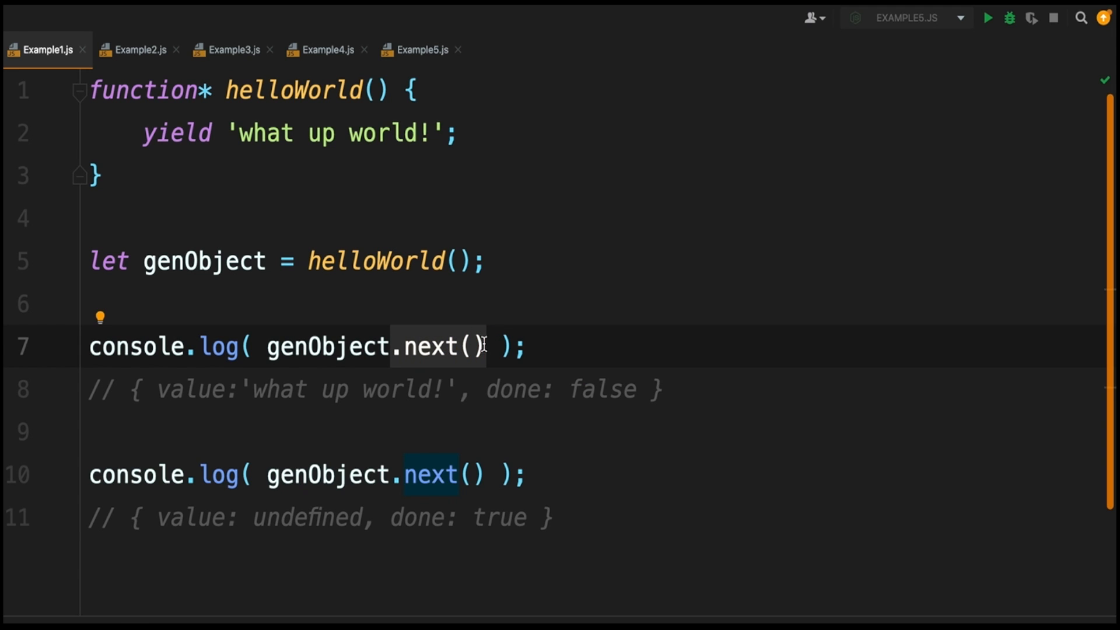
mouse_move(484, 347)
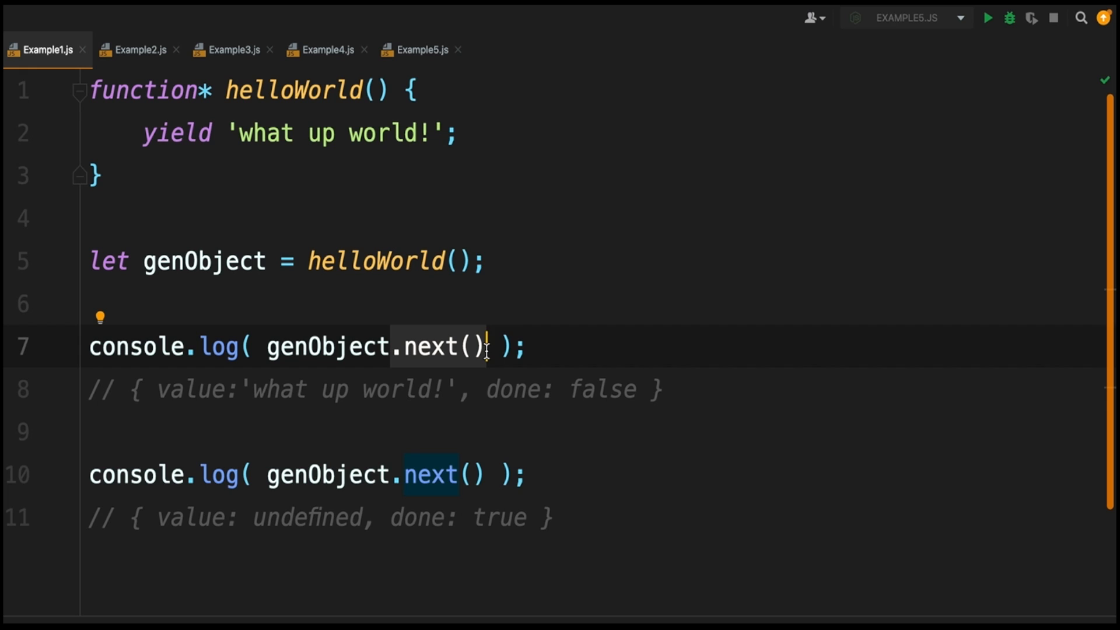
mouse_move(241, 313)
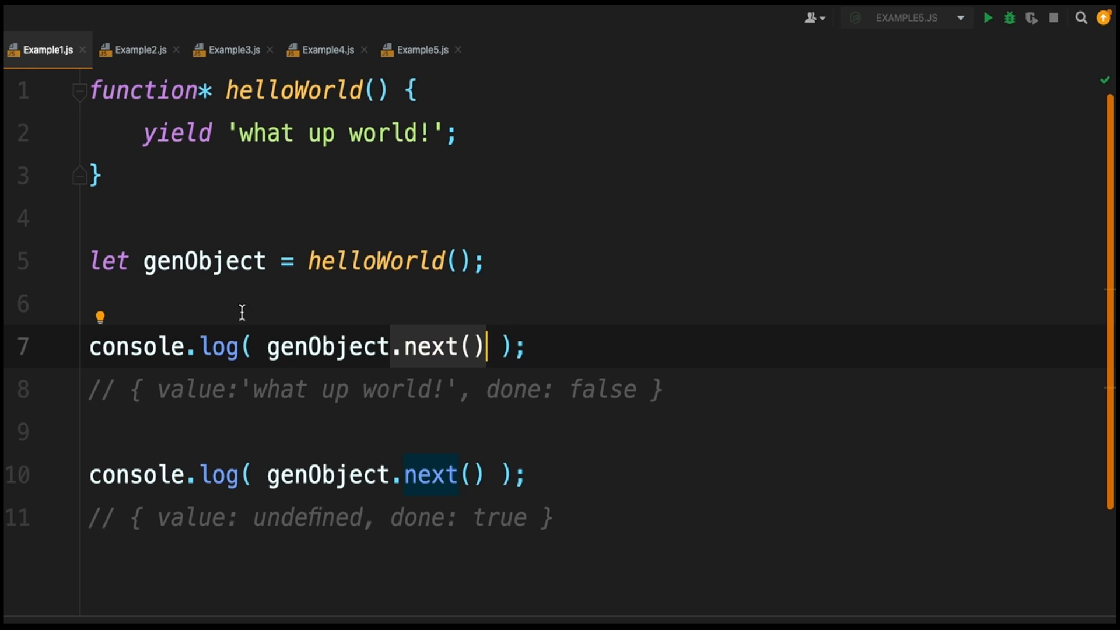
left_click(165, 133)
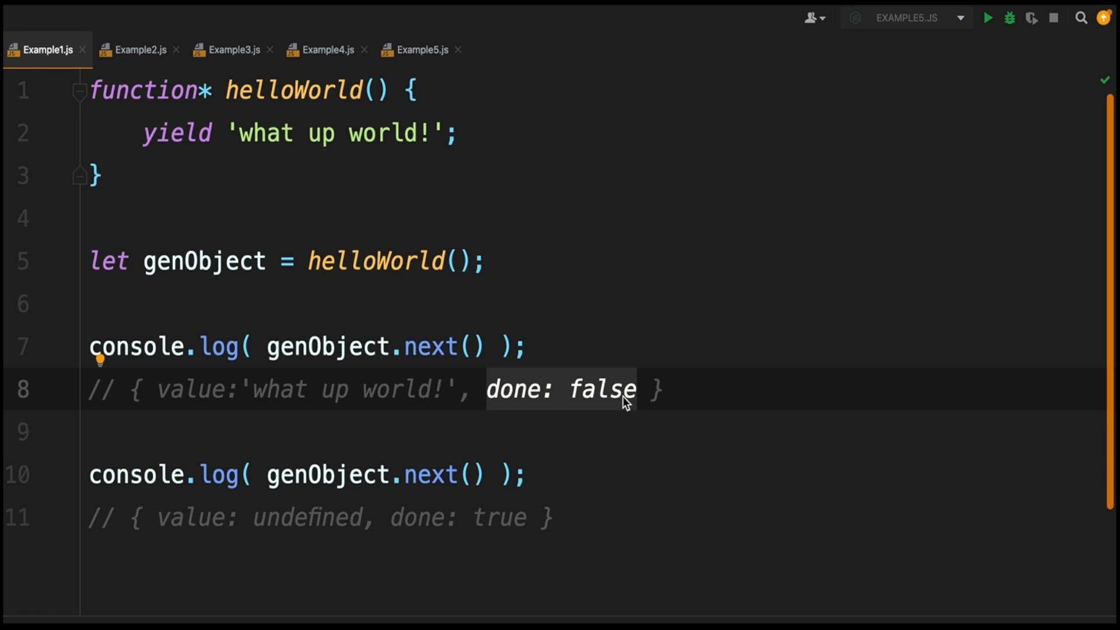
left_click(429, 475)
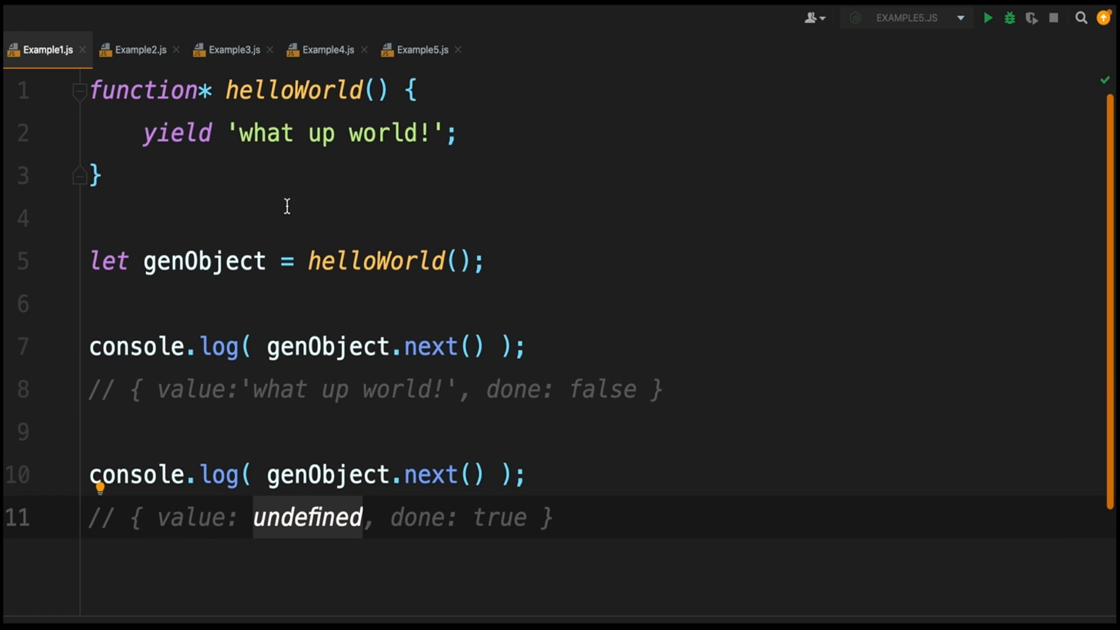
mouse_move(385, 513)
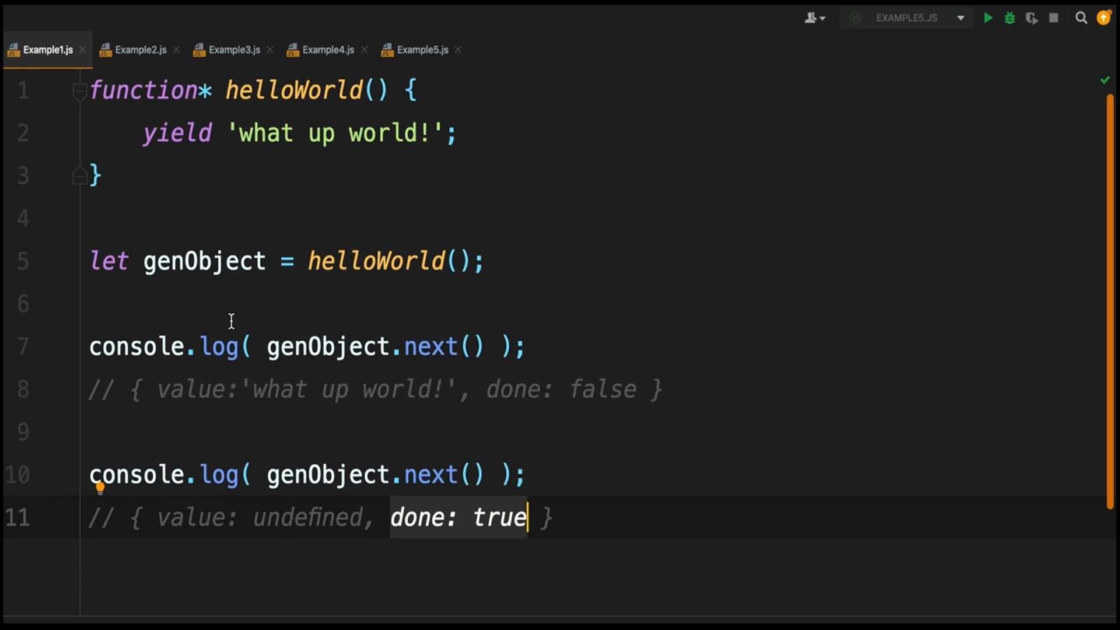
- Switch to Example2.js, select the loop variable letter, and delete the space after for
left_click(137, 49)
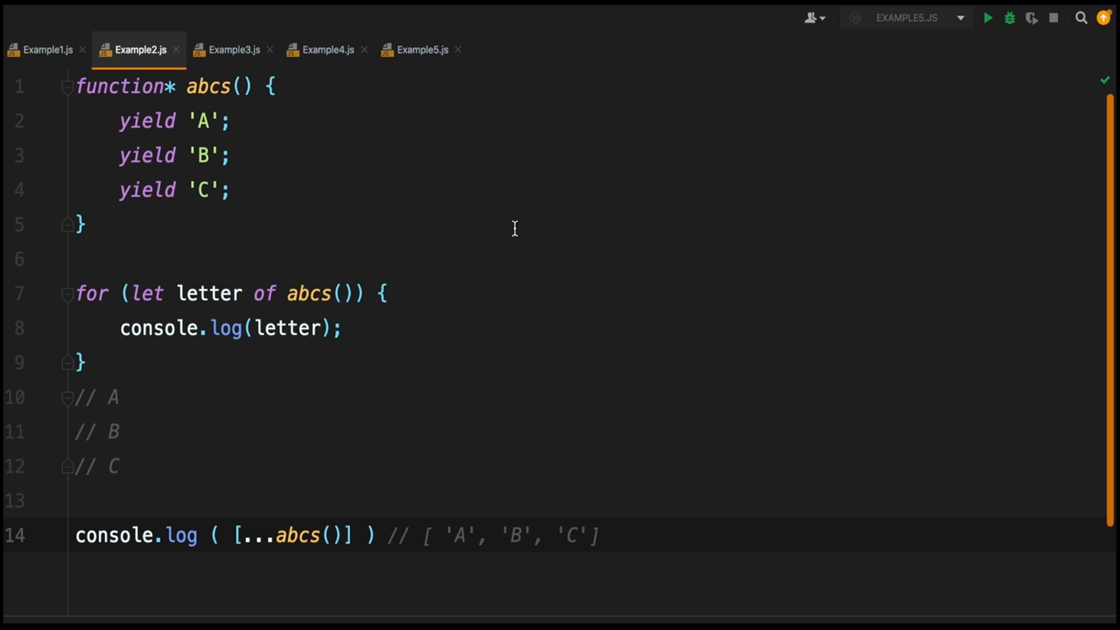
mouse_move(360, 292)
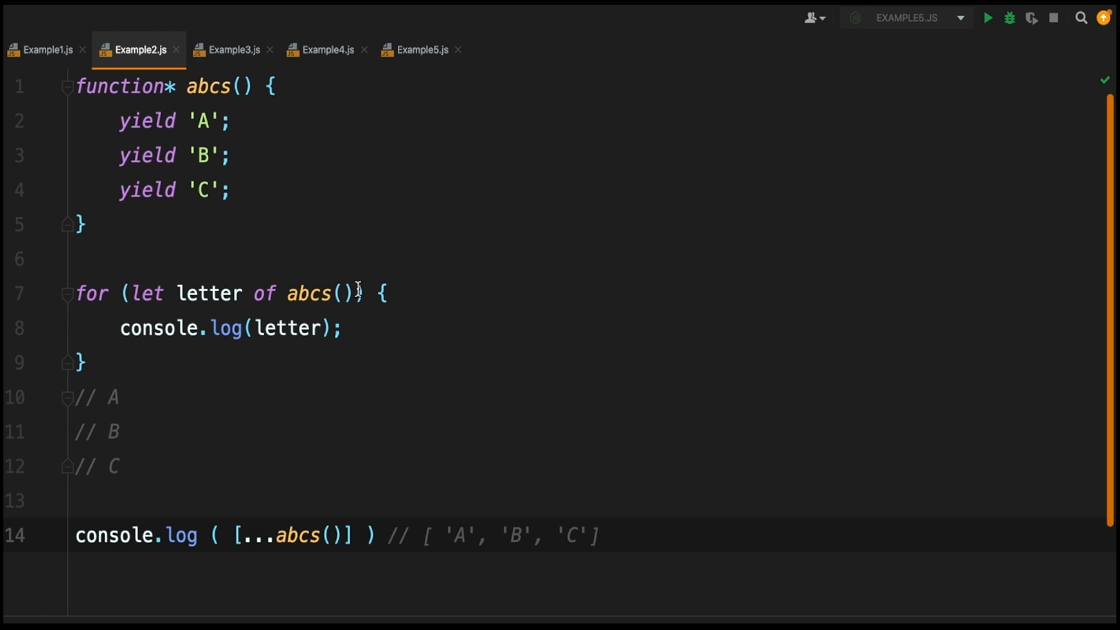
mouse_move(117, 245)
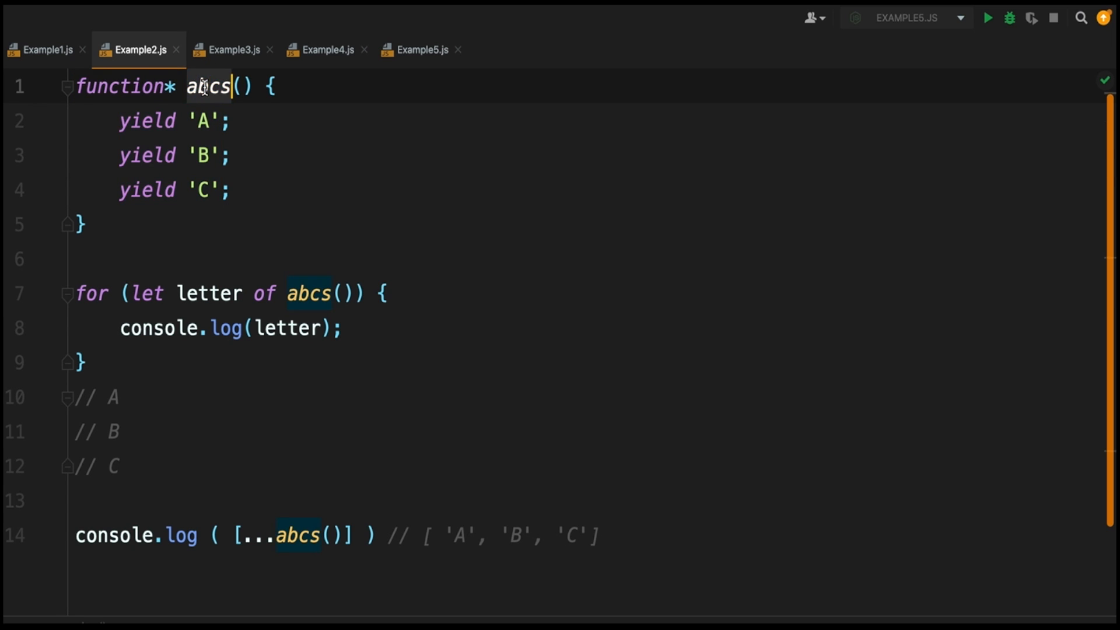
mouse_move(121, 112)
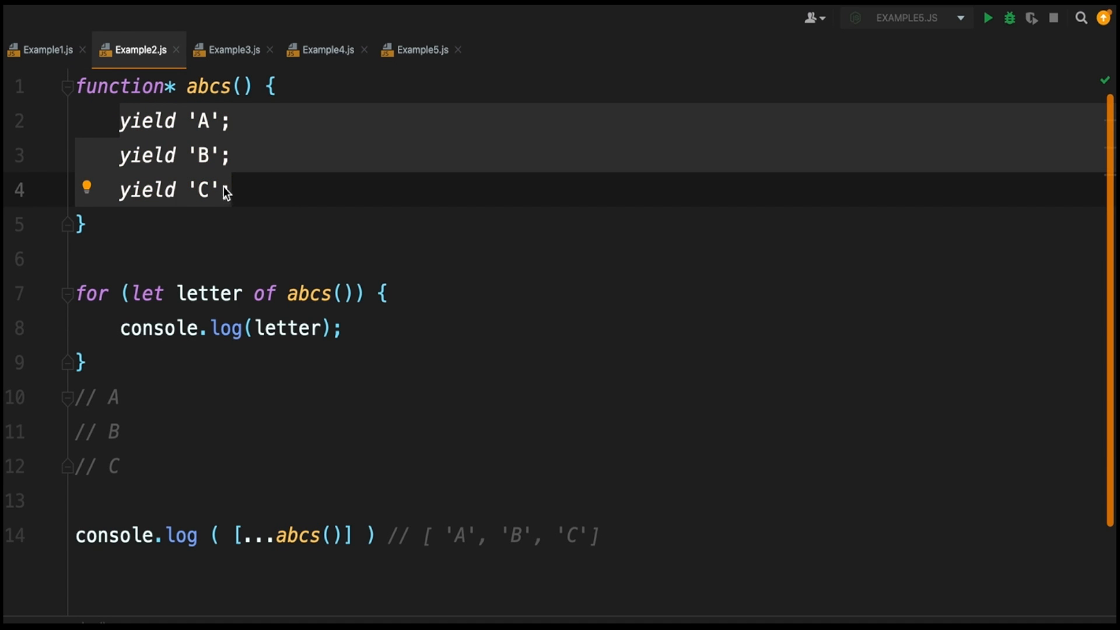
left_click(175, 86)
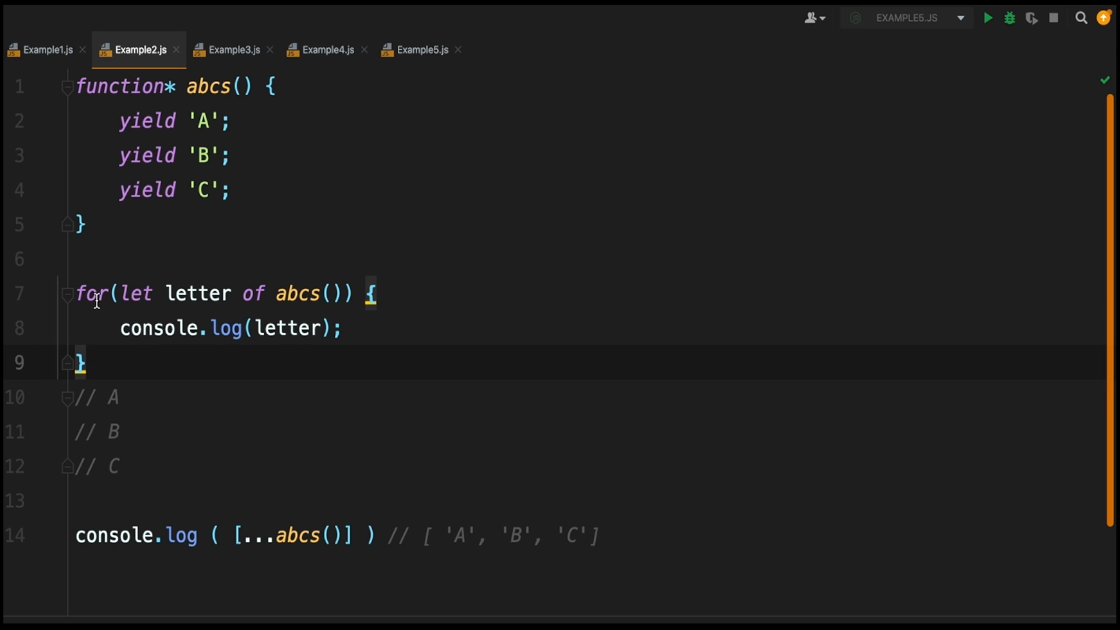
double_click(197, 292)
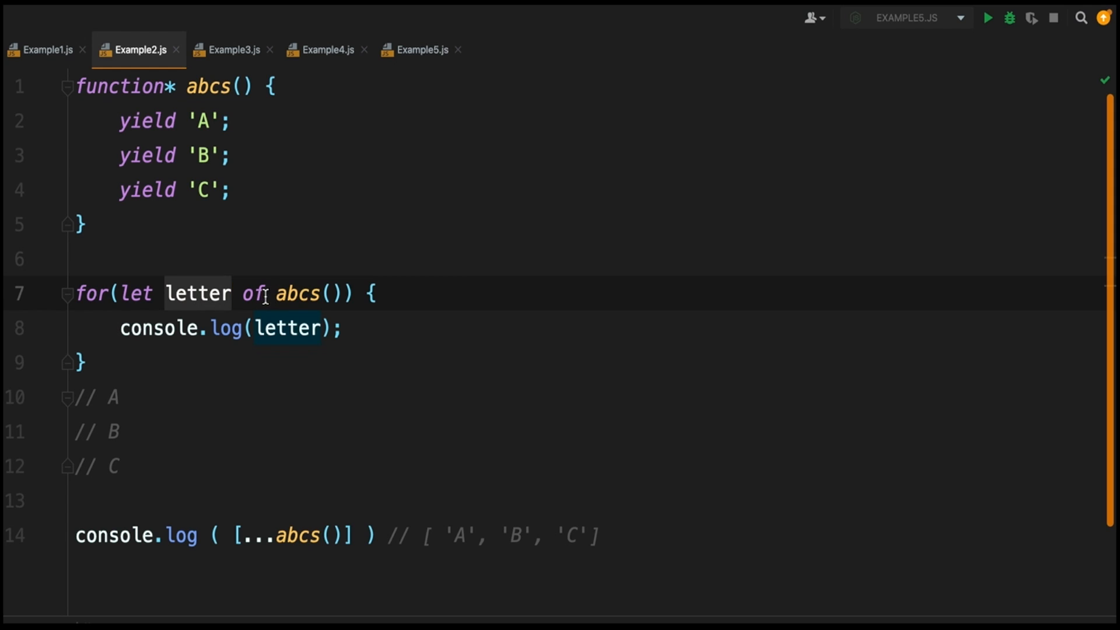
left_click(330, 293)
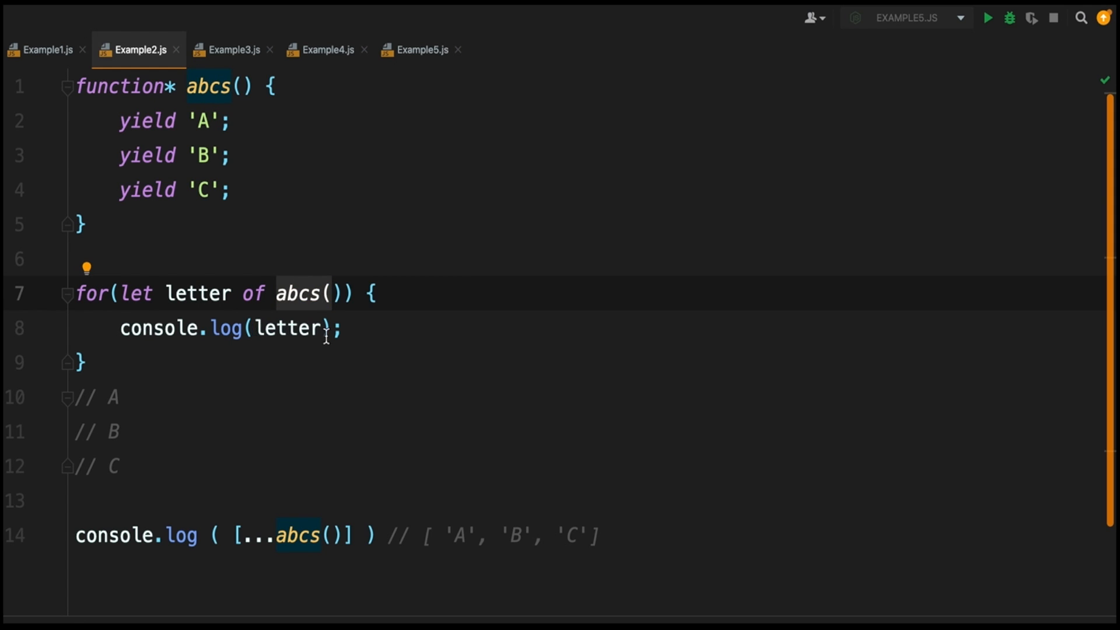
left_click(118, 467)
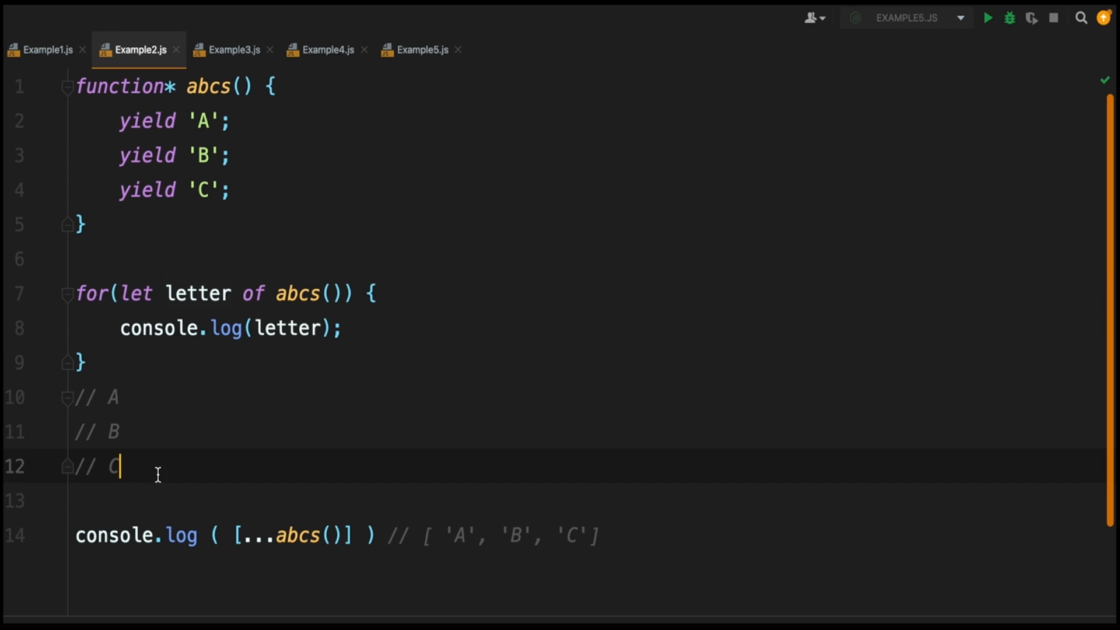
mouse_move(119, 416)
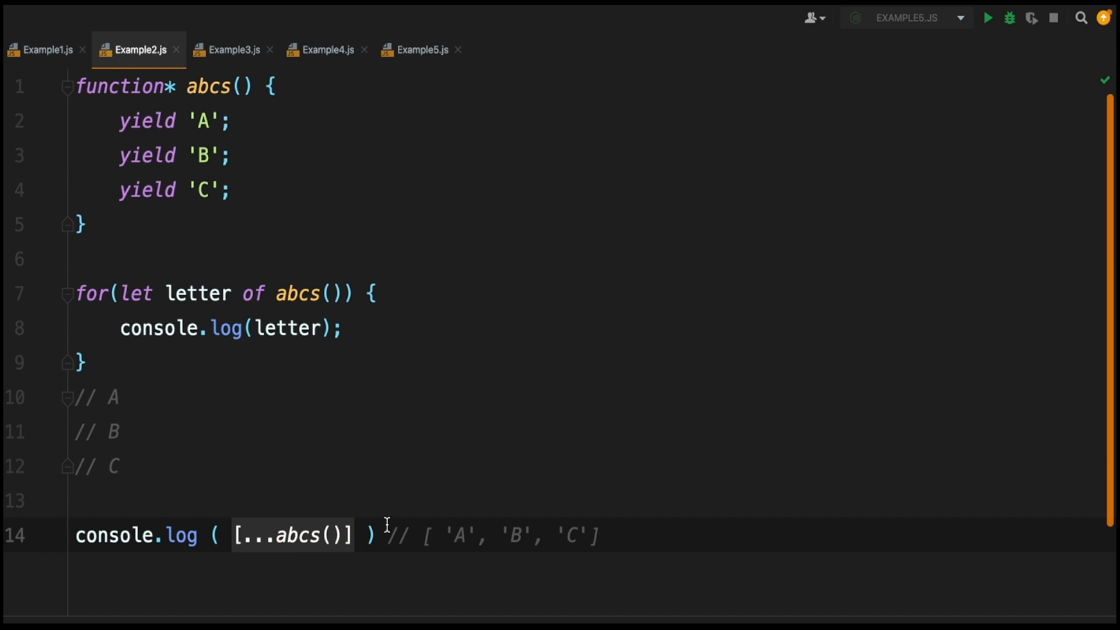
- Switch to the Example3.js tab showing the map generator with array and mapFn
left_click(232, 49)
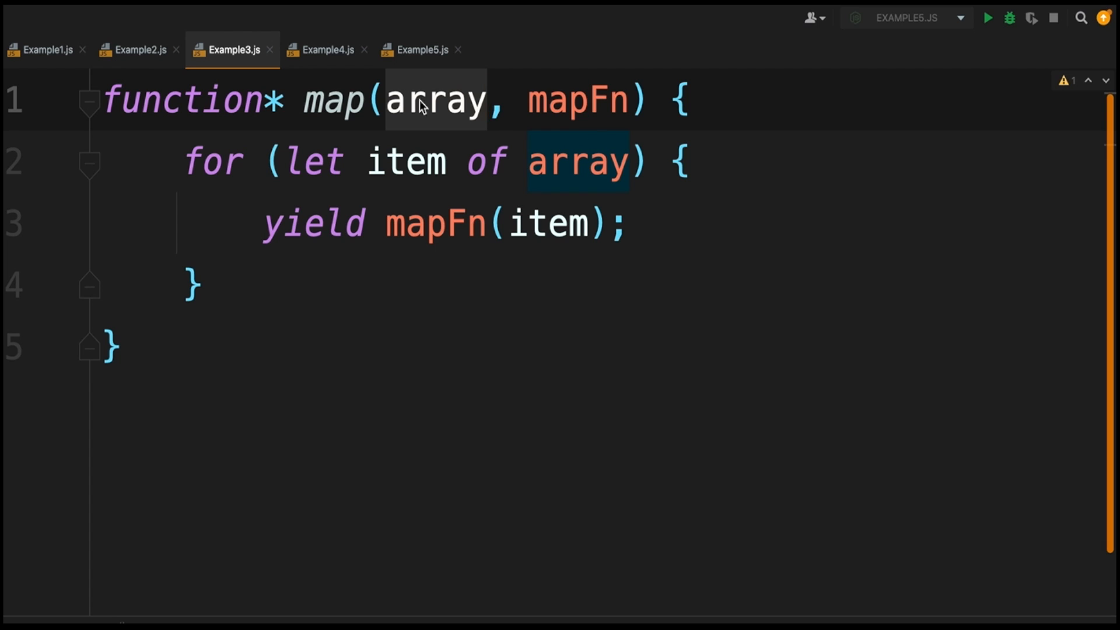
left_click(578, 100)
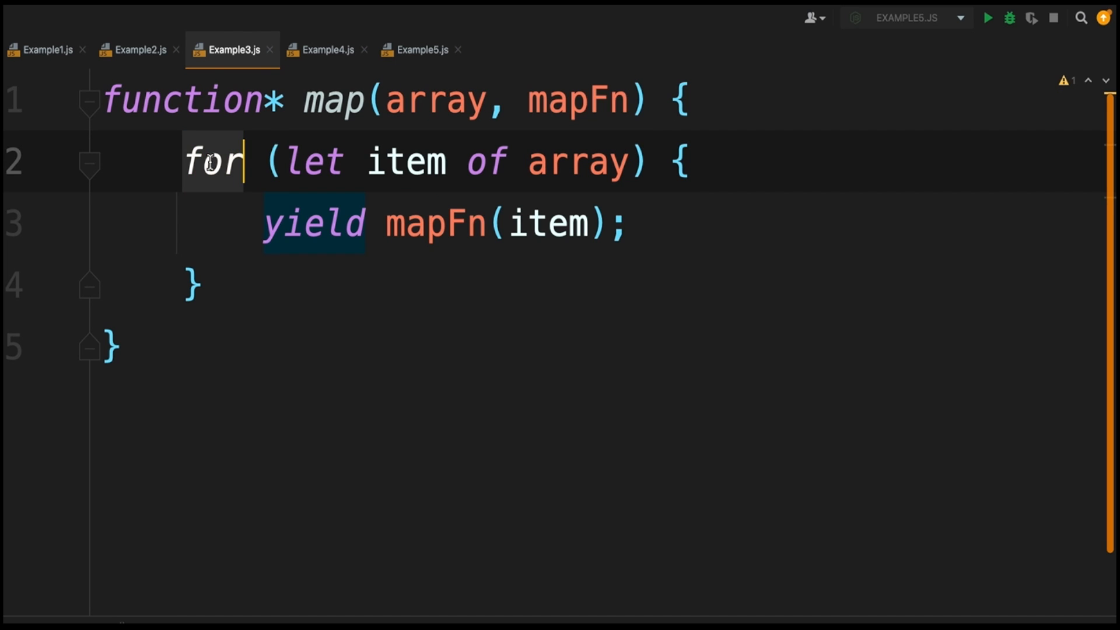
double_click(405, 161)
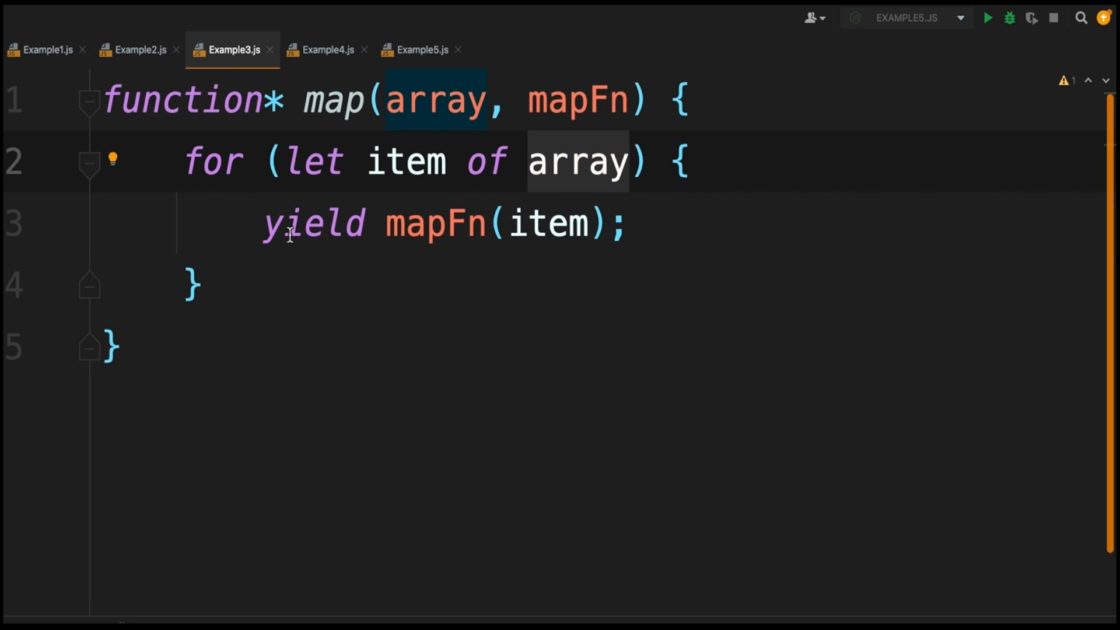
left_click(493, 223)
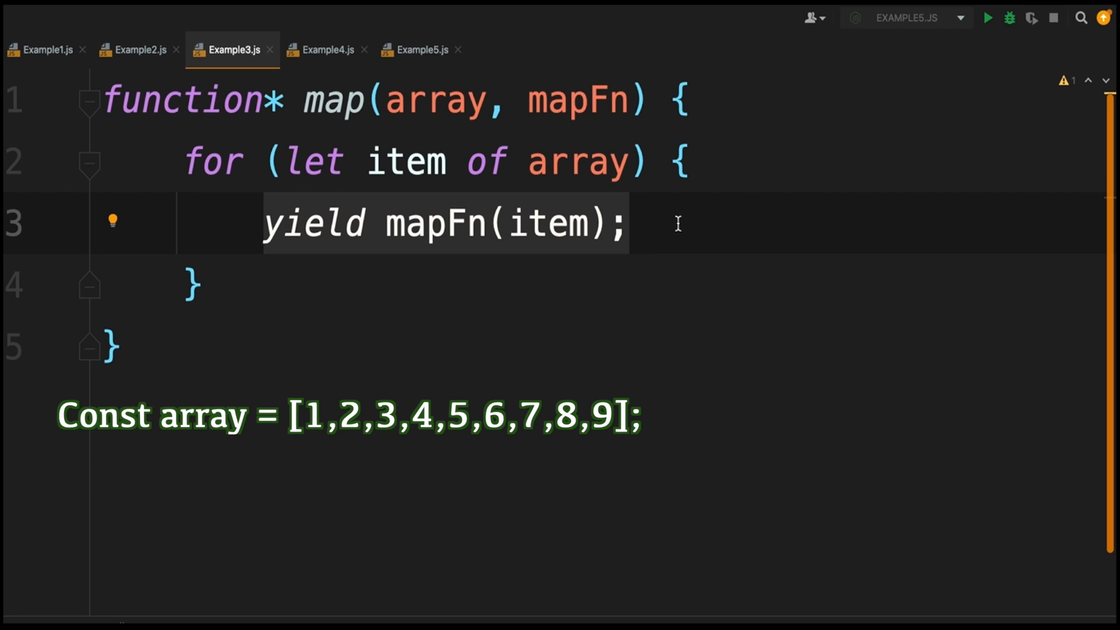
- Switch to the Example4.js tab showing the generateId infinite-loop generator
left_click(629, 224)
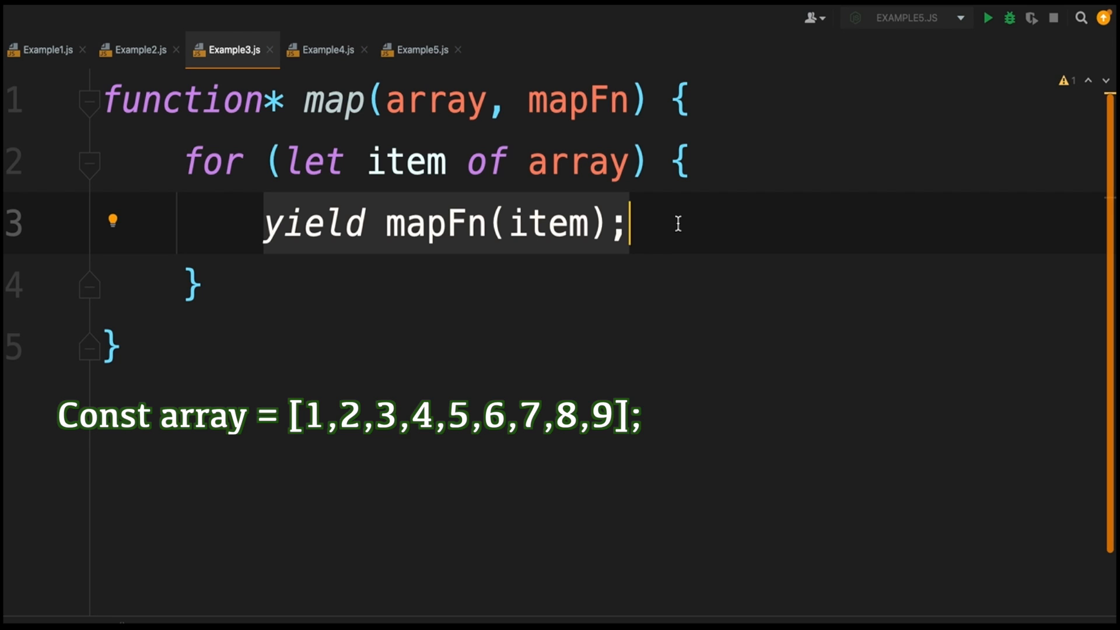
left_click(325, 49)
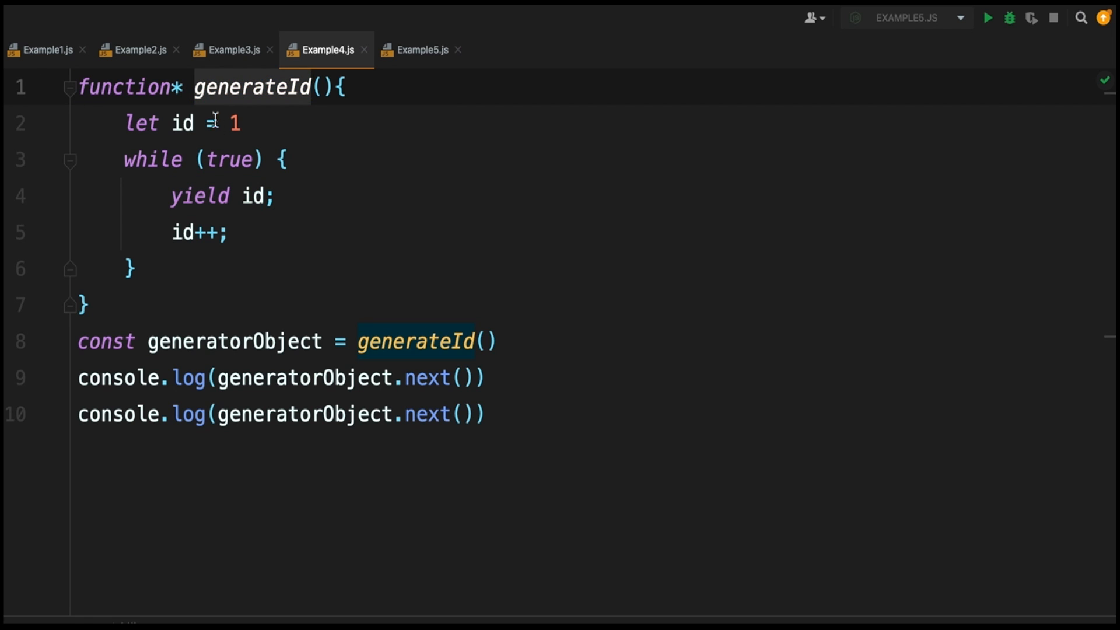
left_click(246, 124)
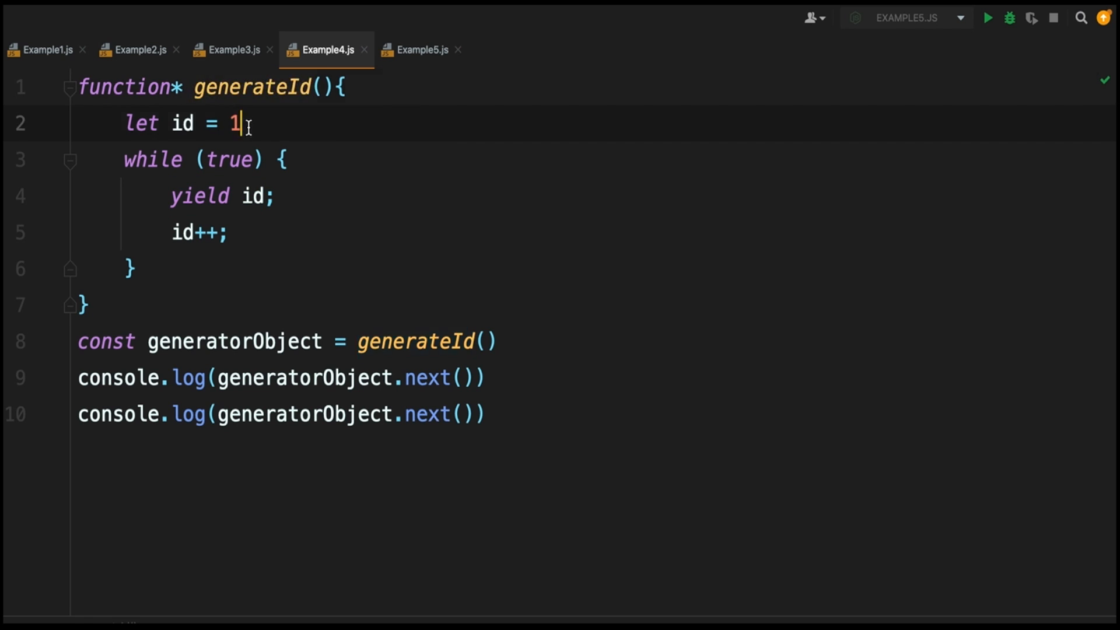
left_click(136, 268)
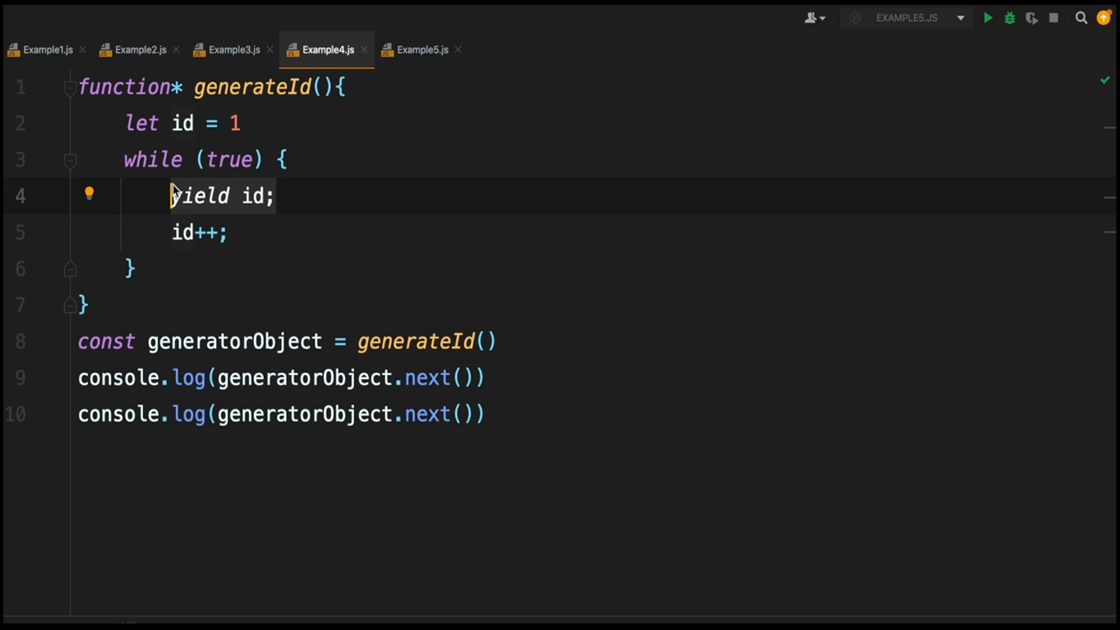
mouse_move(222, 351)
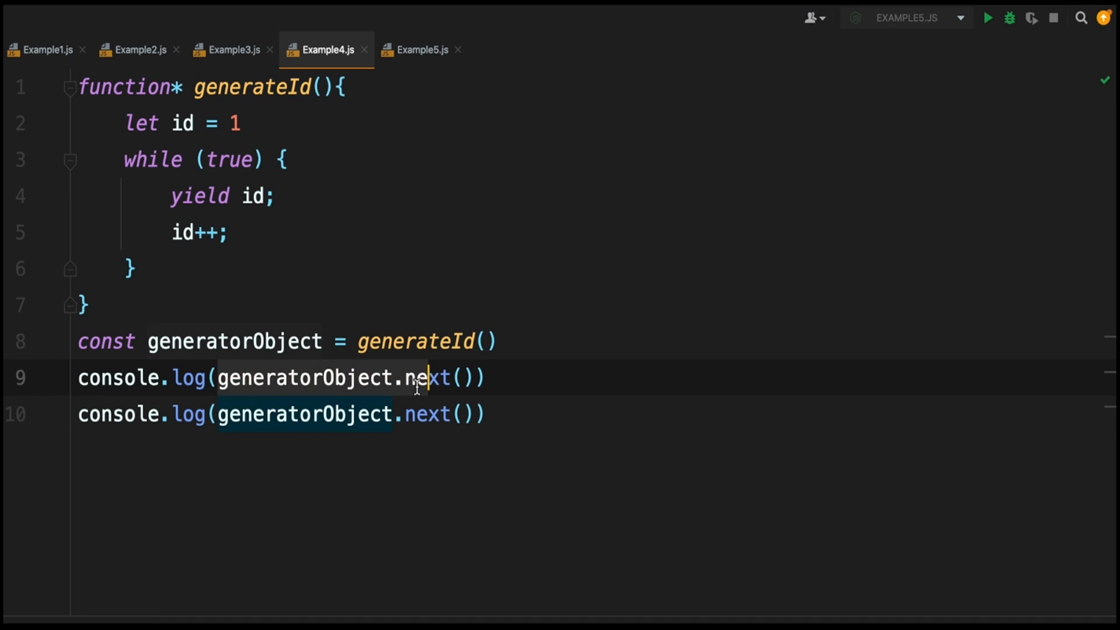
double_click(426, 414)
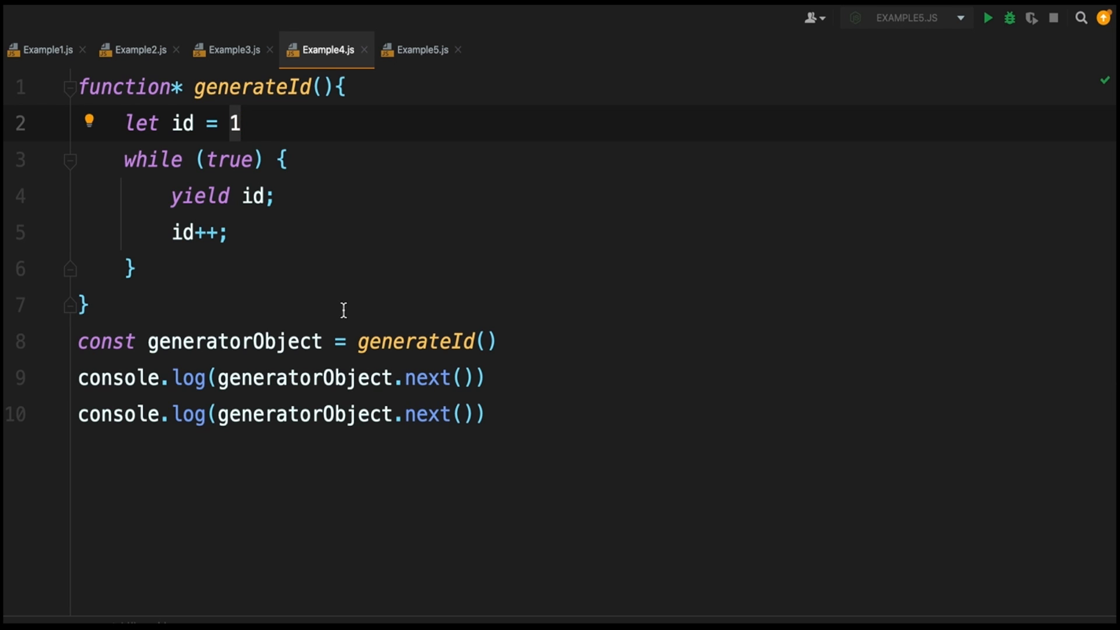
left_click(484, 378)
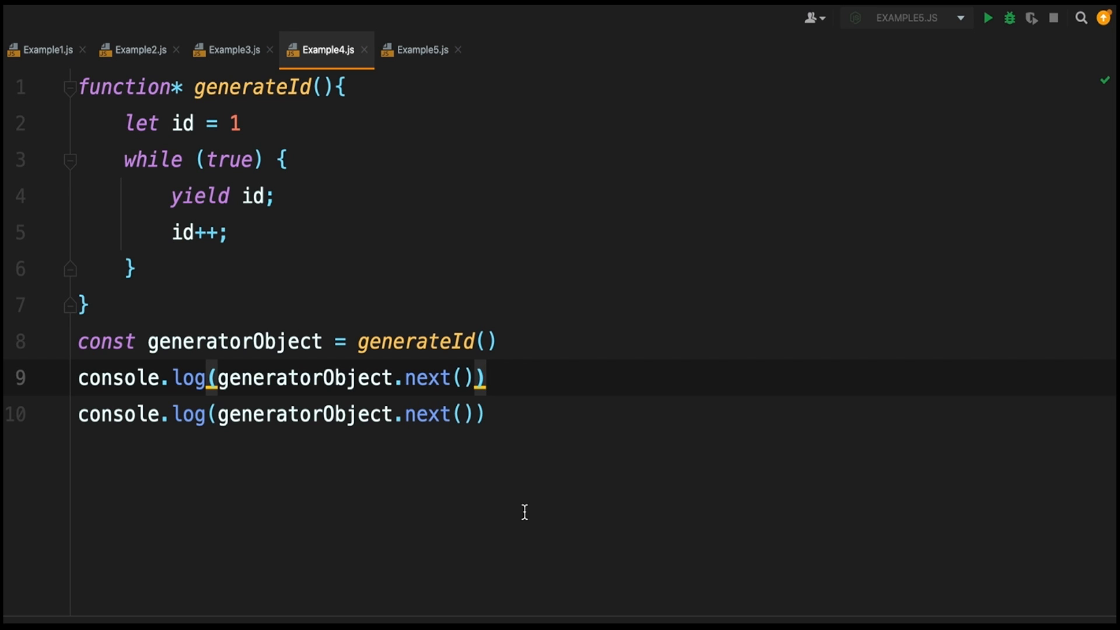